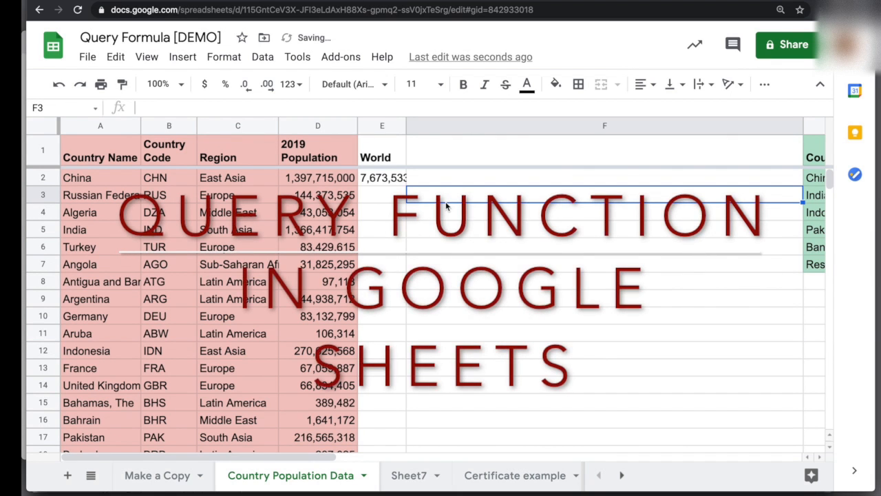
# Review the existing query formula in G1 and the Rest of the World calculation.
pyautogui.write('=query(')
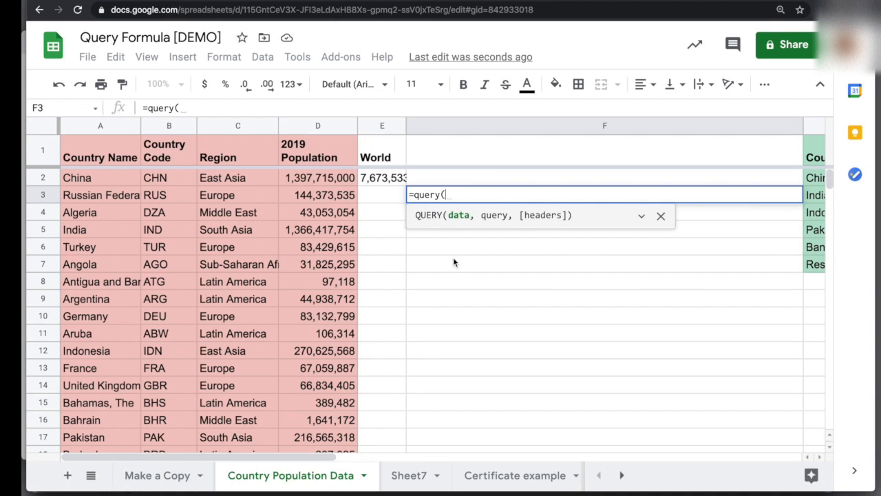
pyautogui.moveTo(460, 215)
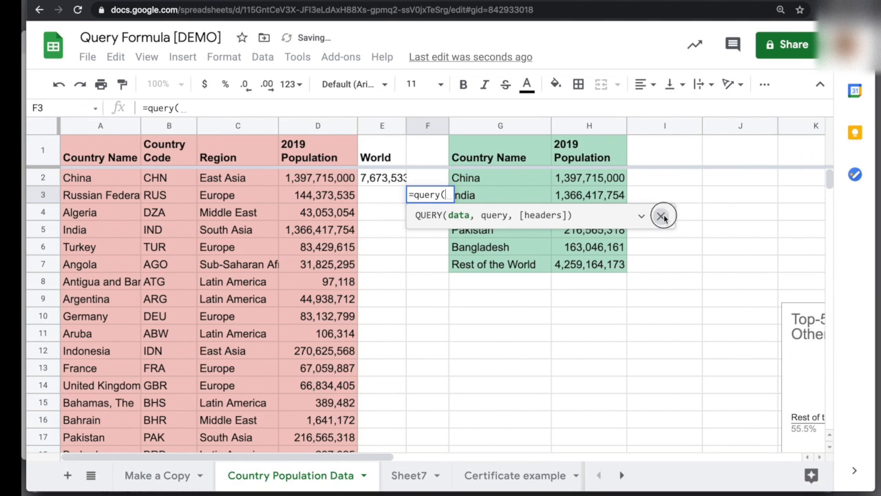
pyautogui.click(664, 214)
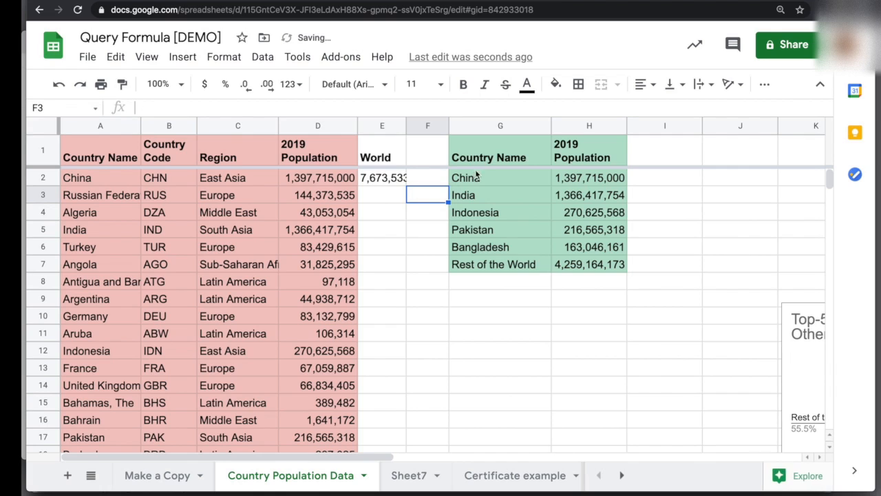
pyautogui.click(499, 150)
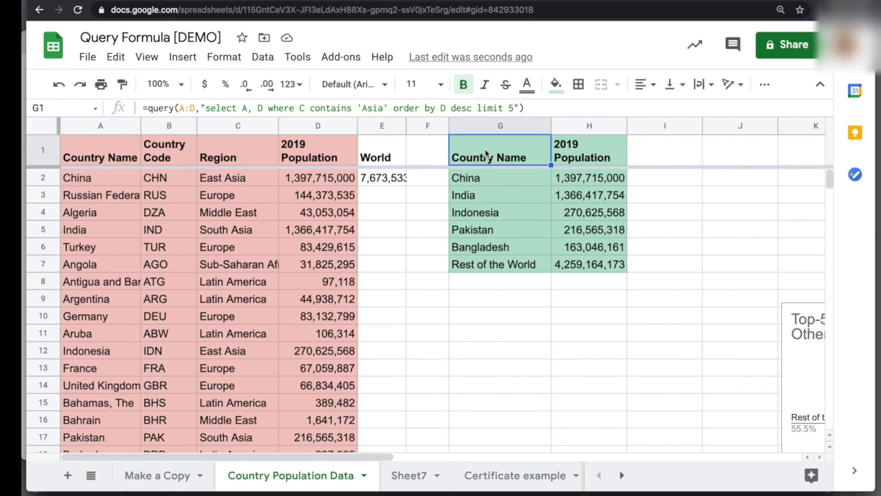
pyautogui.moveTo(485, 200)
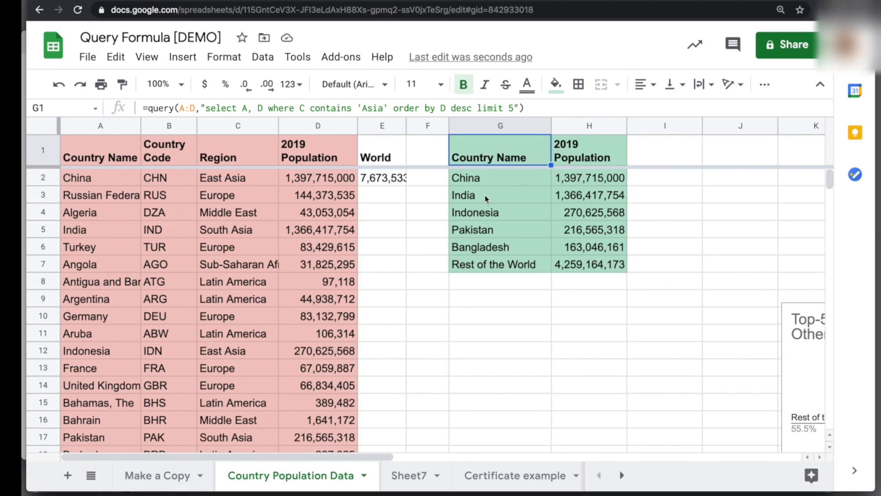
pyautogui.click(492, 265)
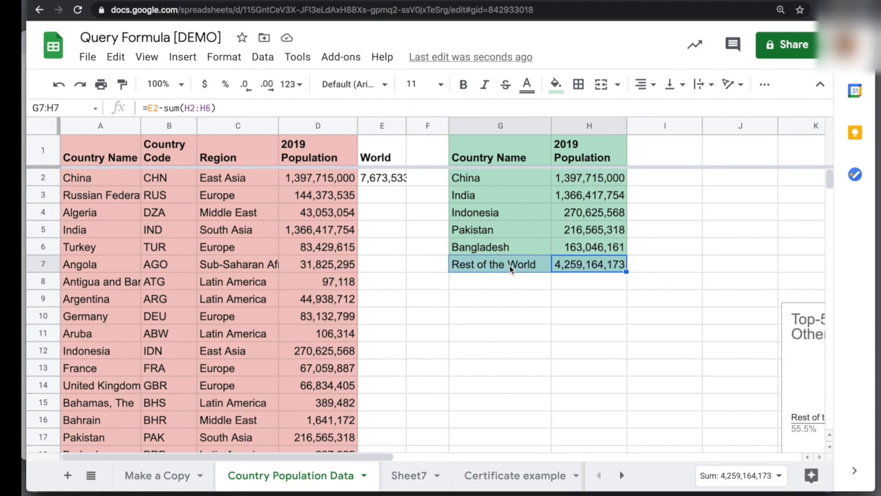
pyautogui.moveTo(534, 270)
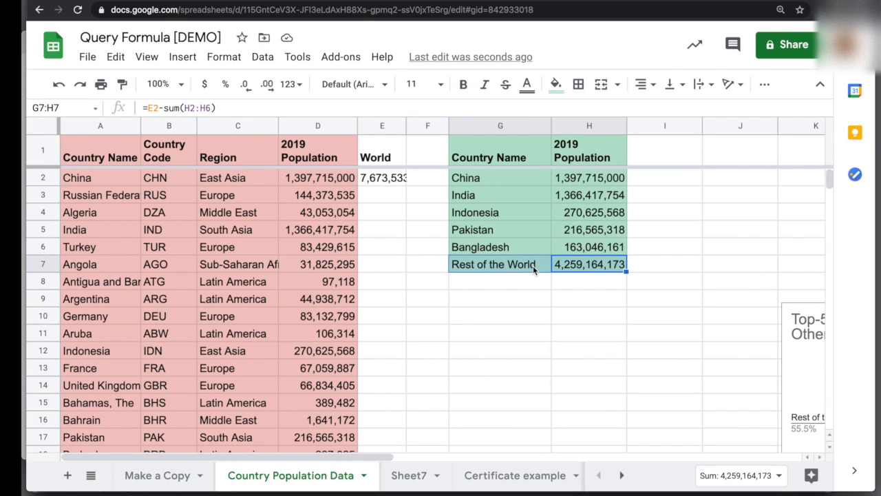
pyautogui.scroll(-3)
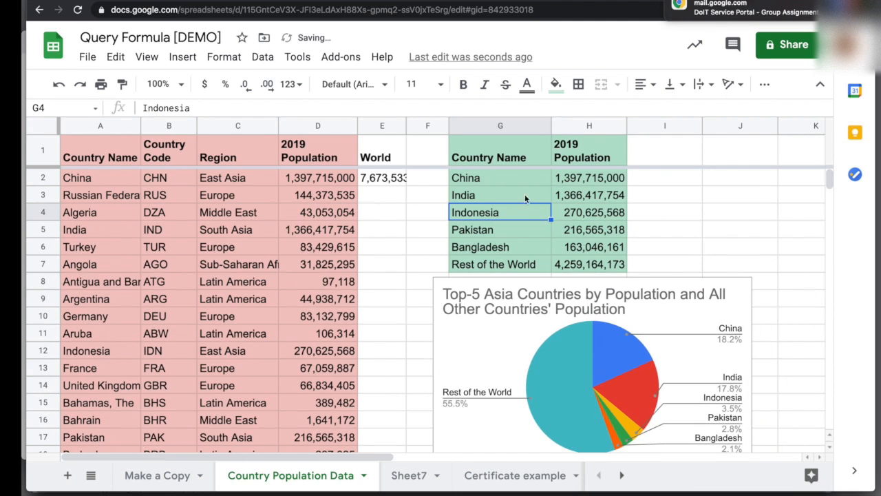
pyautogui.click(499, 150)
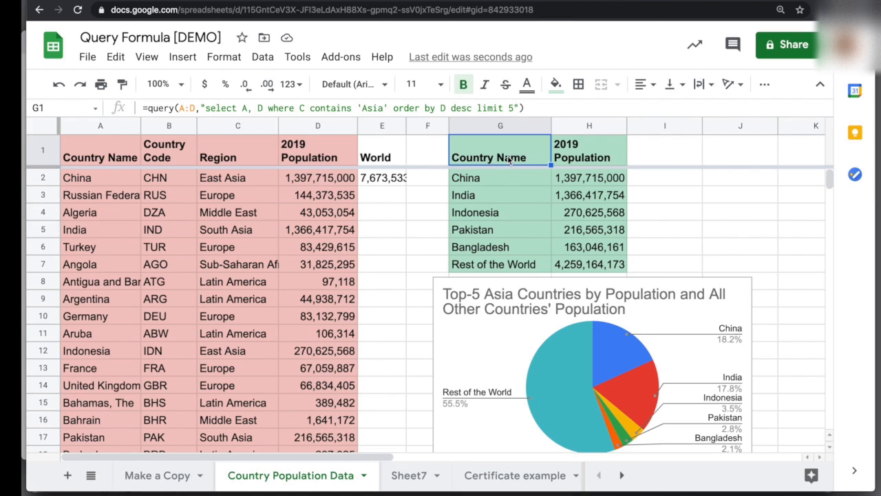
pyautogui.moveTo(223, 251)
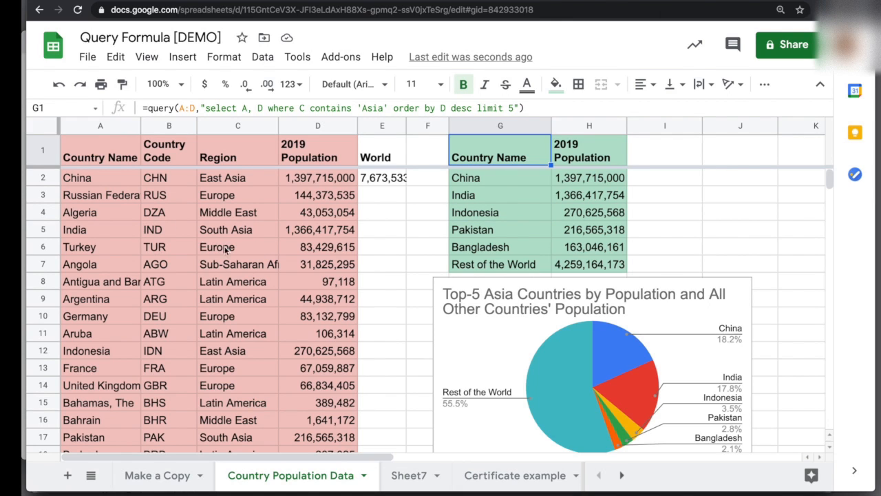
pyautogui.moveTo(503, 158)
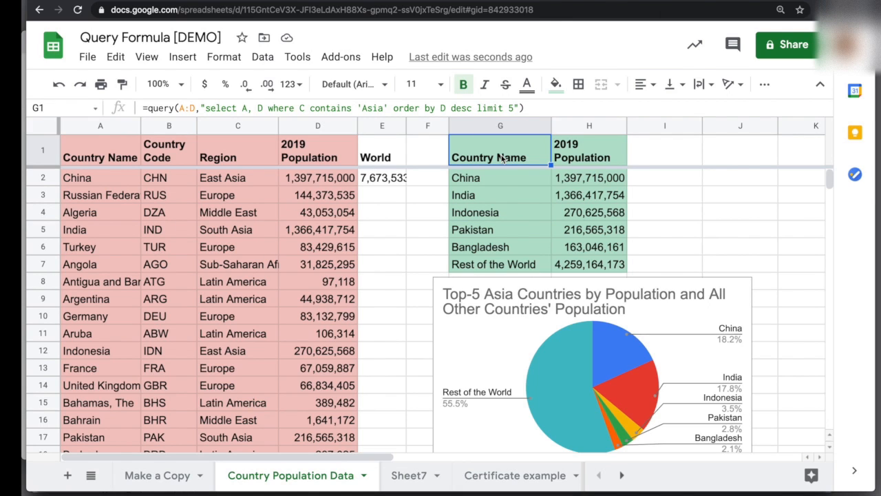
pyautogui.moveTo(508, 331)
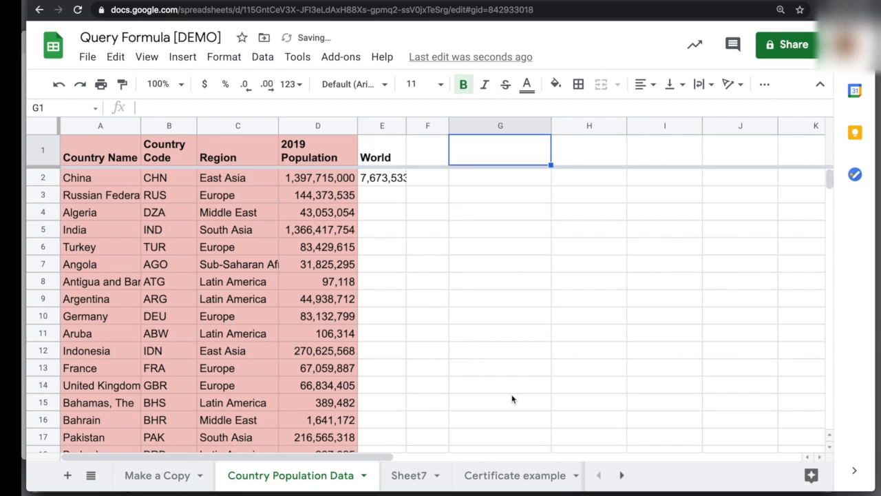
# Enter =query(A:D,"select *") in G1 to pull the full country population table.
pyautogui.write('=')
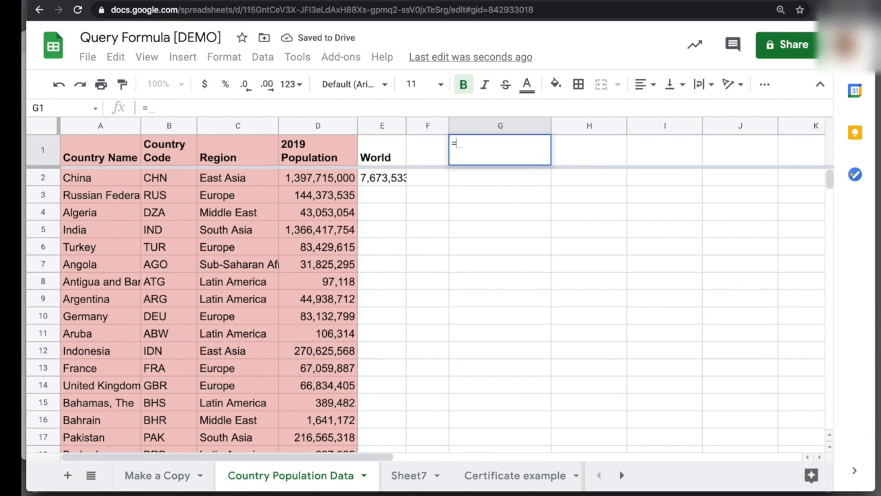
pyautogui.write('query(')
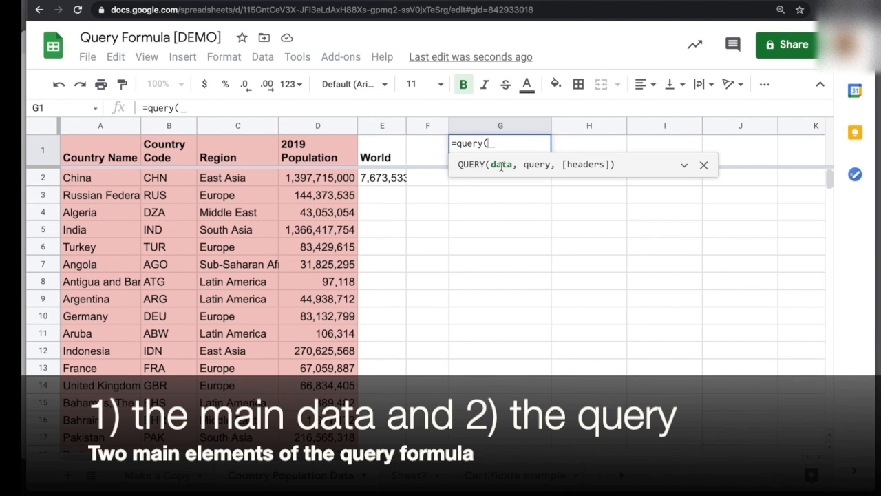
pyautogui.moveTo(525, 168)
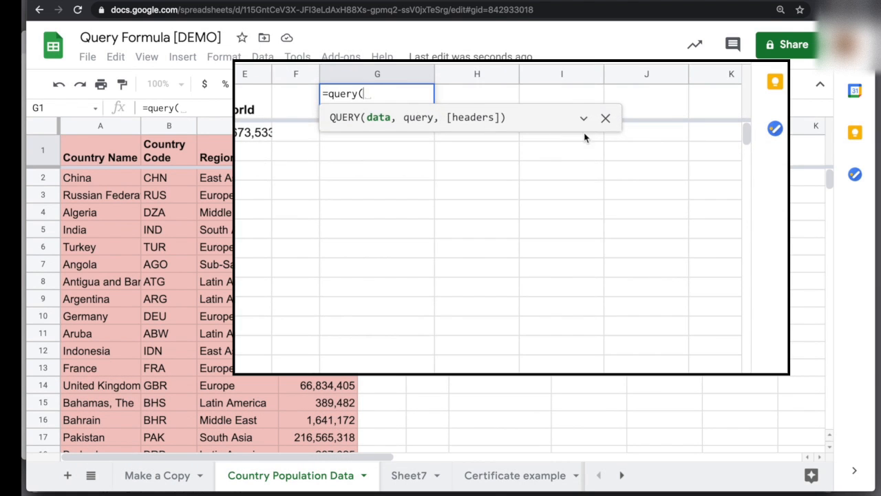
pyautogui.click(584, 117)
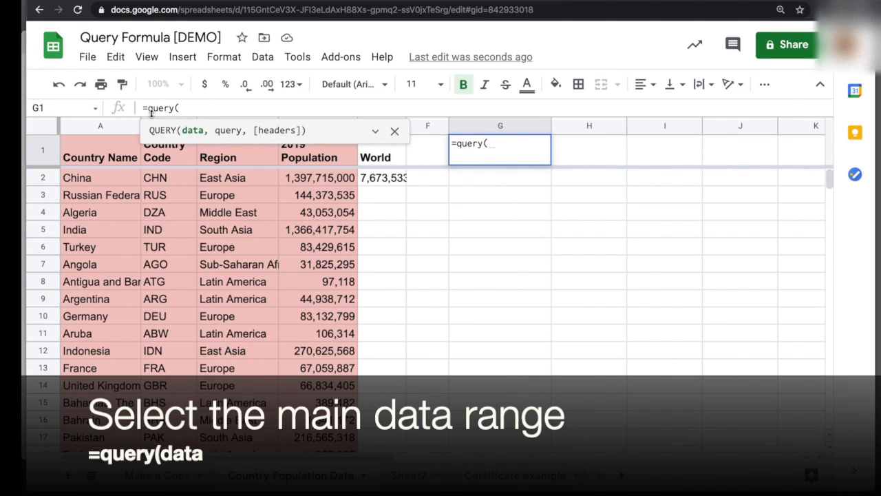
pyautogui.click(99, 126)
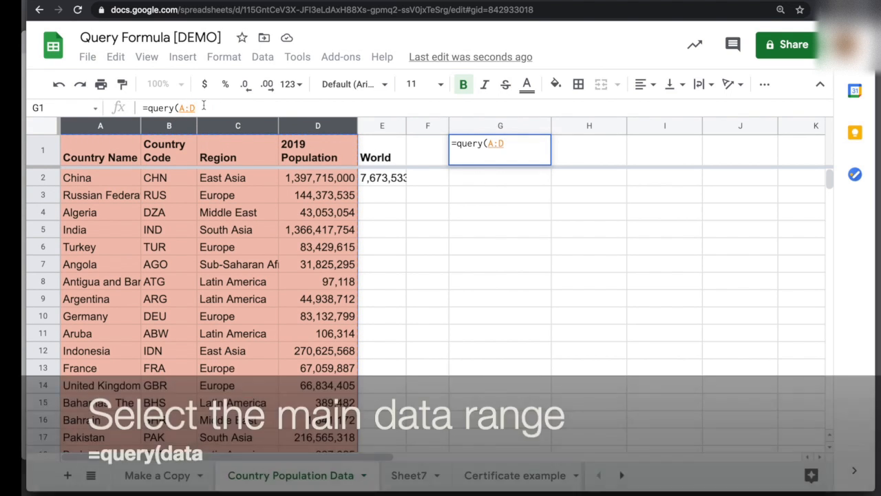
pyautogui.write(',')
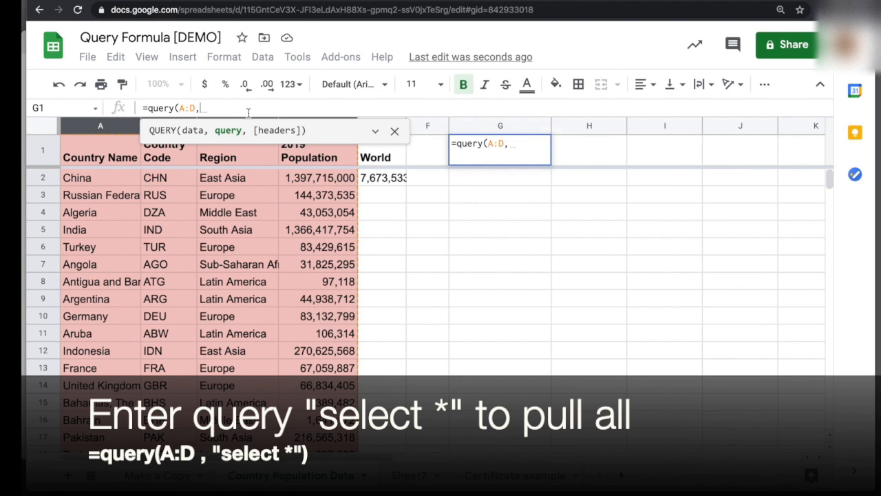
pyautogui.moveTo(236, 107)
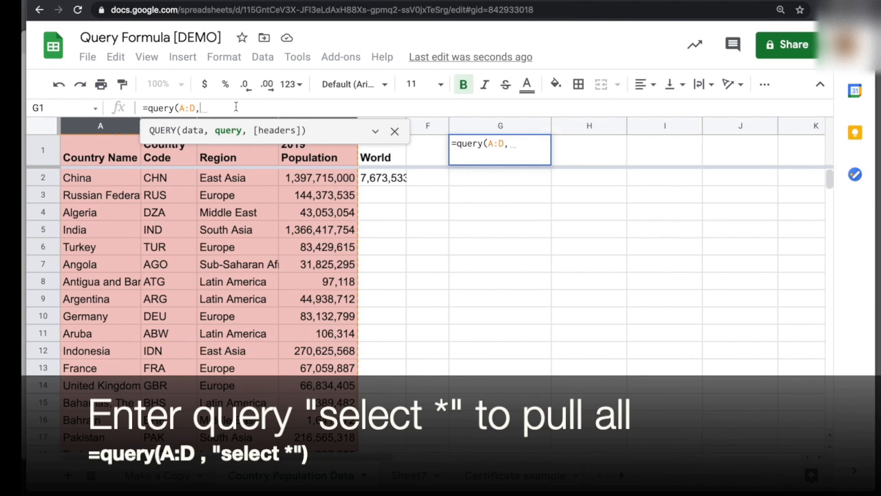
pyautogui.write('"select')
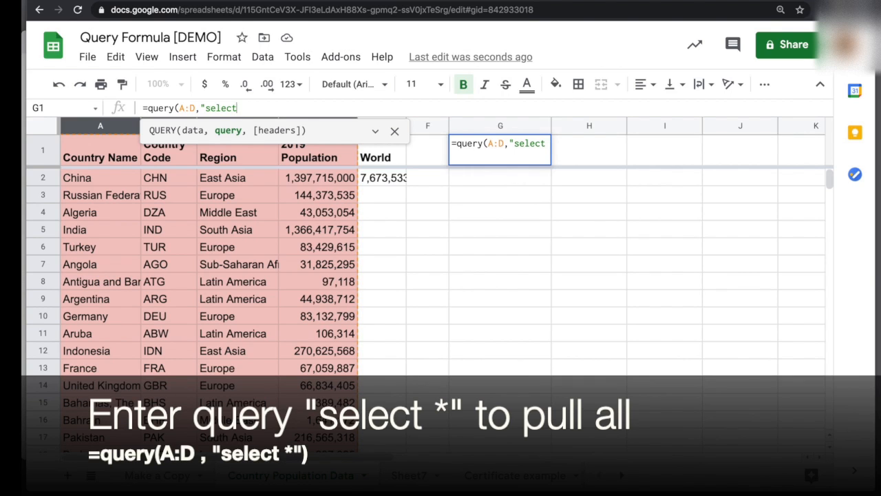
pyautogui.write('*')
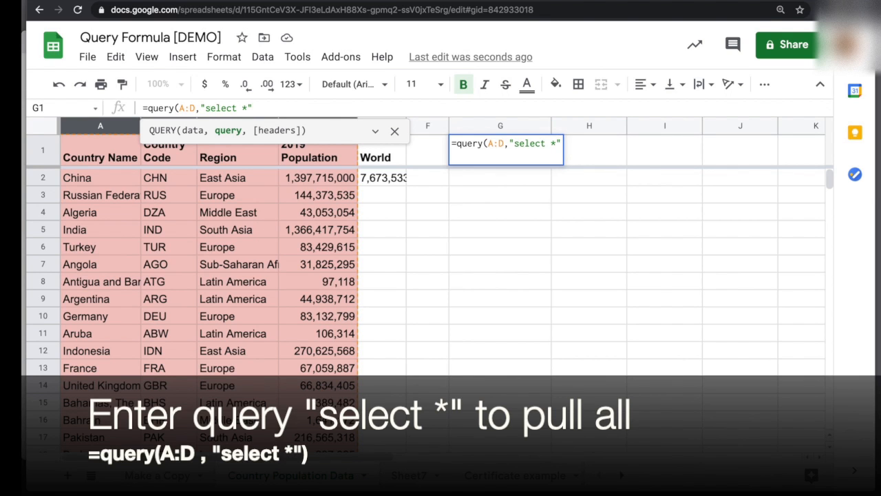
pyautogui.press('Enter')
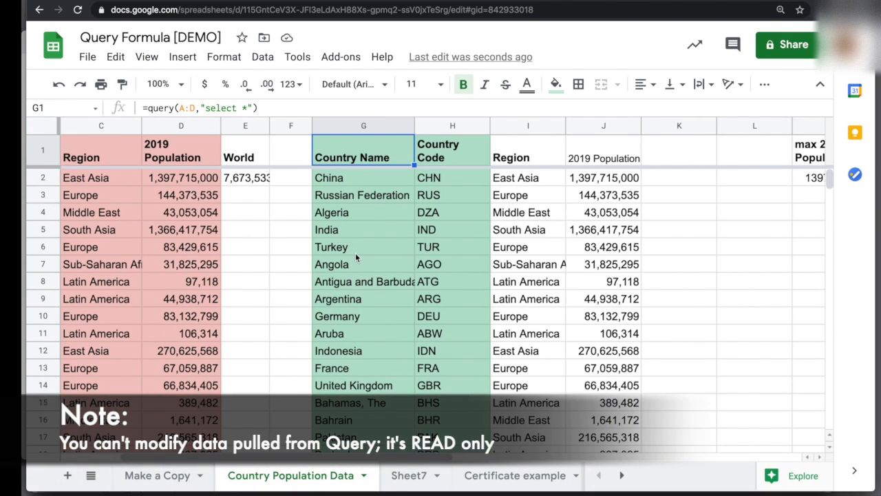
# Change the query string to "select A, D" so only country names and 2019 populations return.
pyautogui.click(452, 281)
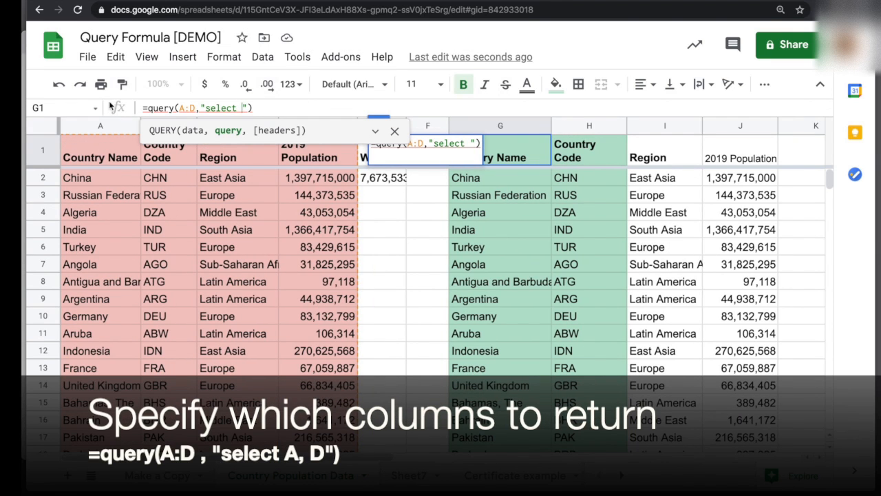
pyautogui.moveTo(317, 165)
pyautogui.write('A, ')
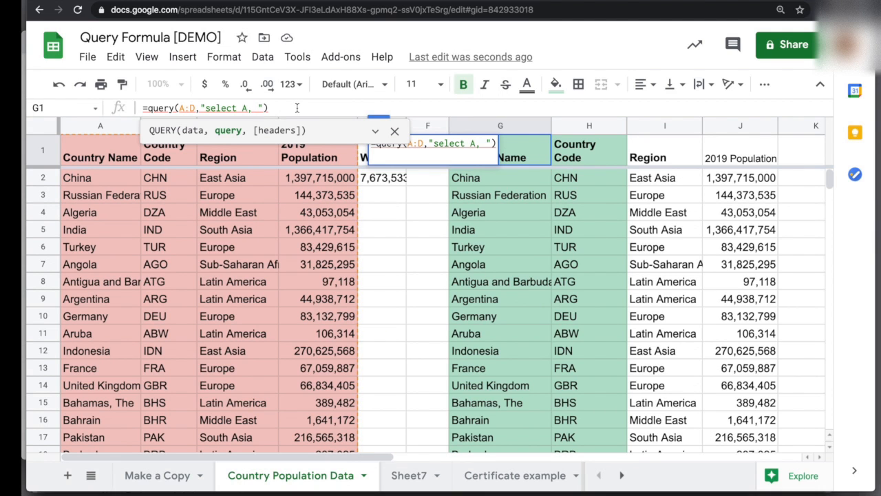
pyautogui.write('D')
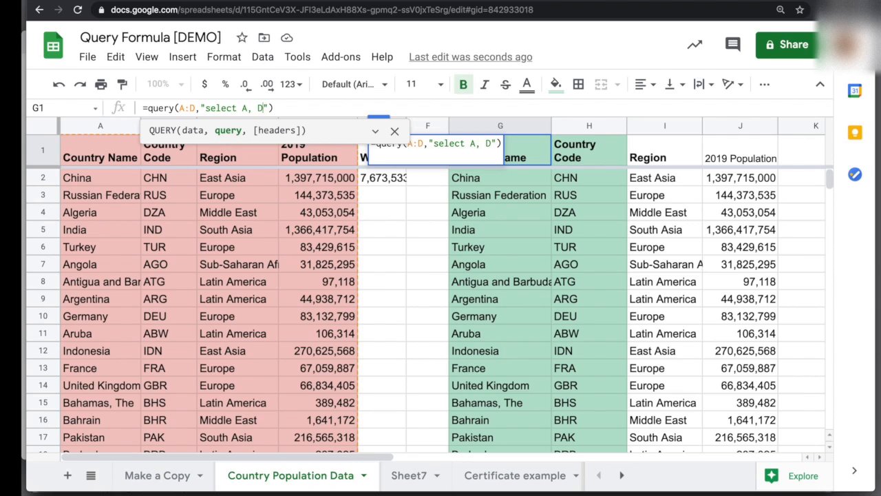
pyautogui.press('enter')
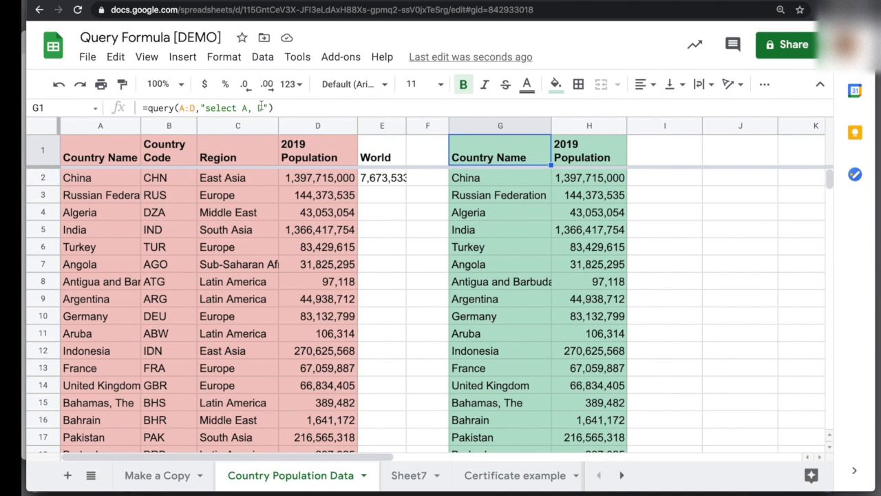
# Append a where D < condition to the query string in G1.
pyautogui.click(241, 108)
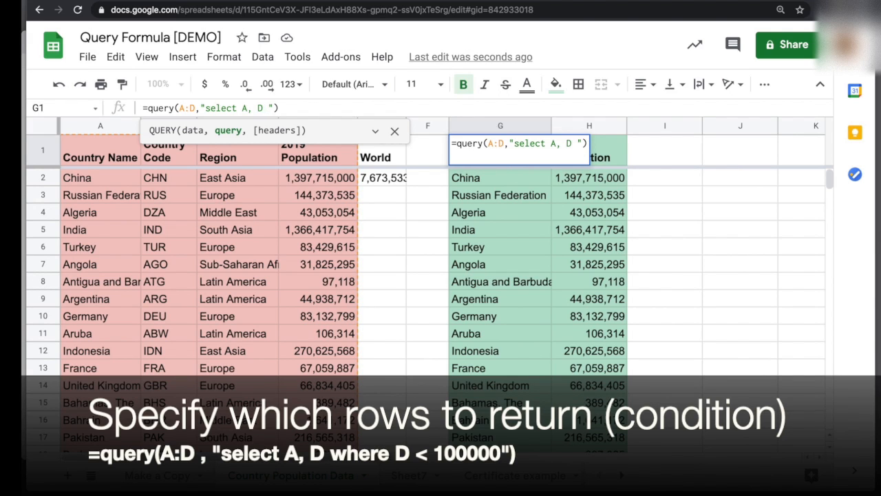
pyautogui.write('where')
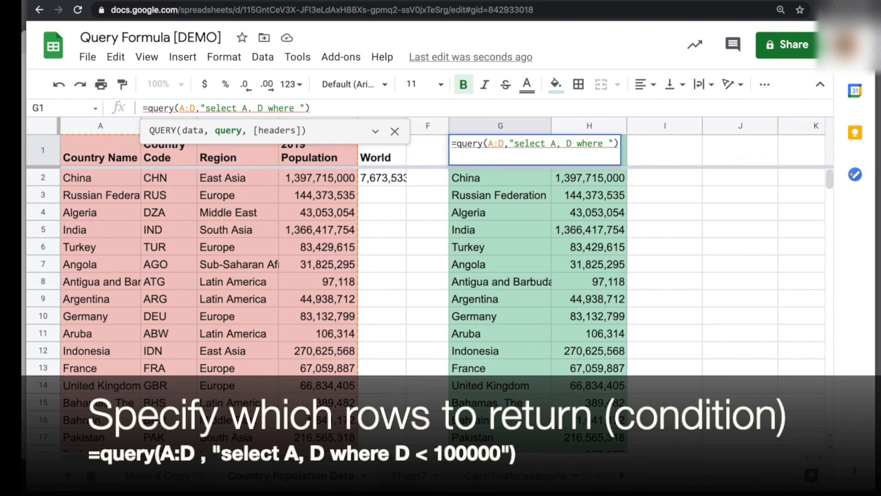
pyautogui.write('D')
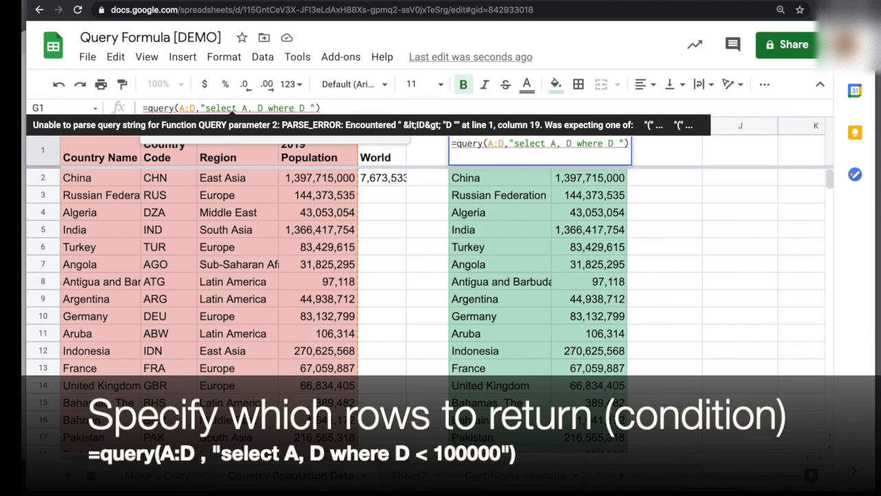
pyautogui.write('<100000')
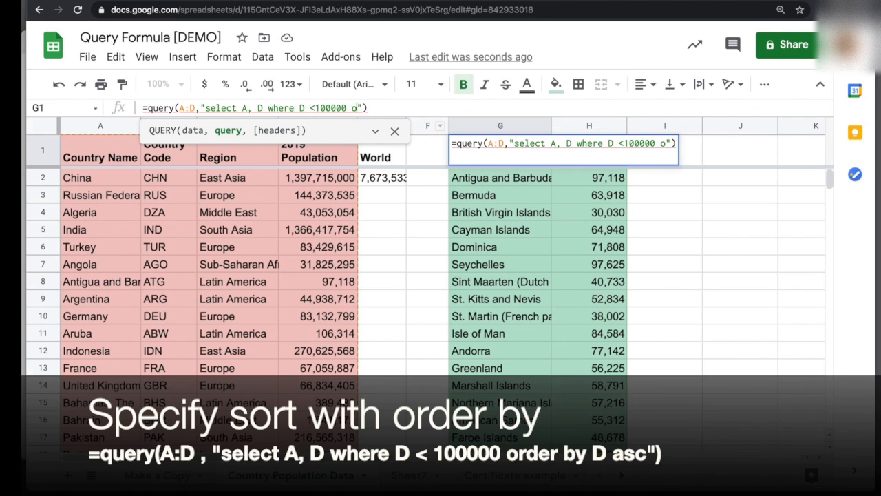
# Finish the condition as D <100000 and add order by D asc.
pyautogui.write('order by')
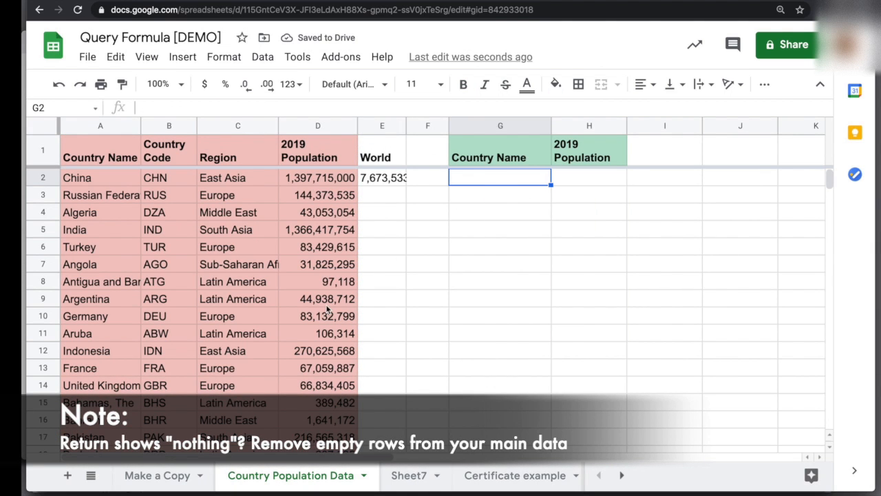
# Select the empty rows below row 217 and delete them via the row context menu.
pyautogui.scroll(-3)
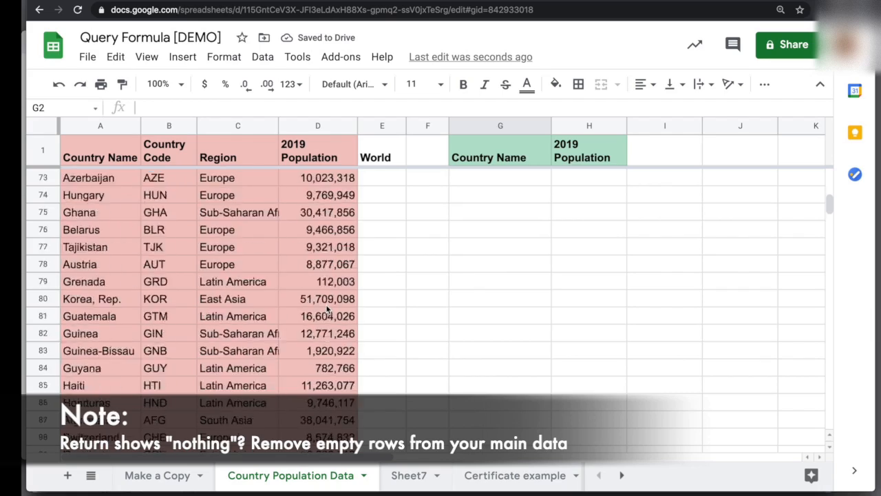
pyautogui.scroll(-3)
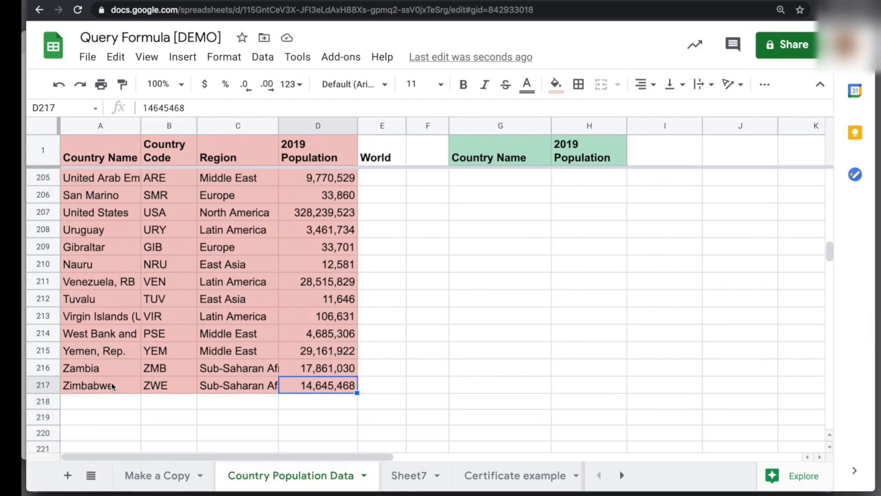
pyautogui.click(42, 401)
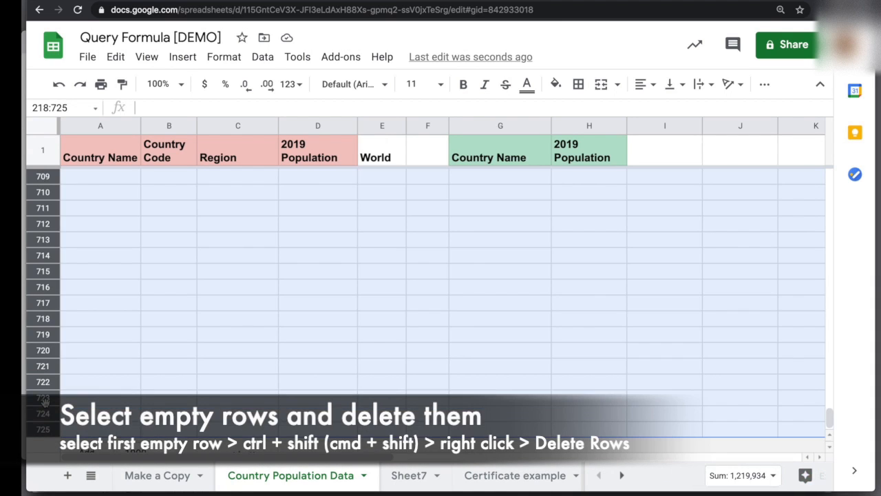
pyautogui.rightClick(44, 399)
pyautogui.write('=query(A:D,"select A, D where C = ')
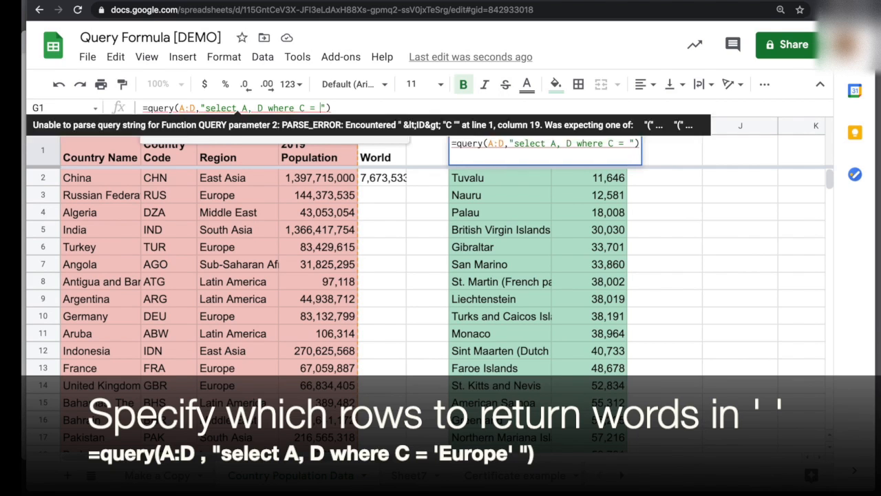
# Rewrite the condition as where C = 'Europe' to return European countries only.
pyautogui.write("Europe'")
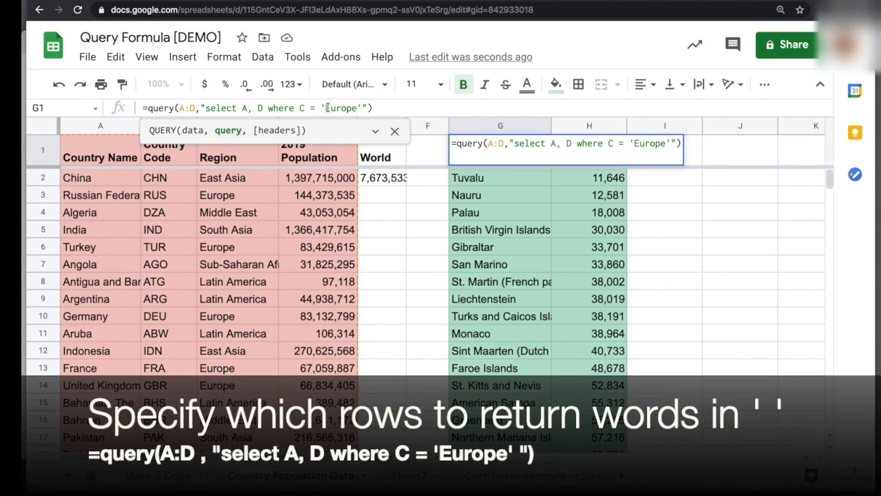
pyautogui.press('enter')
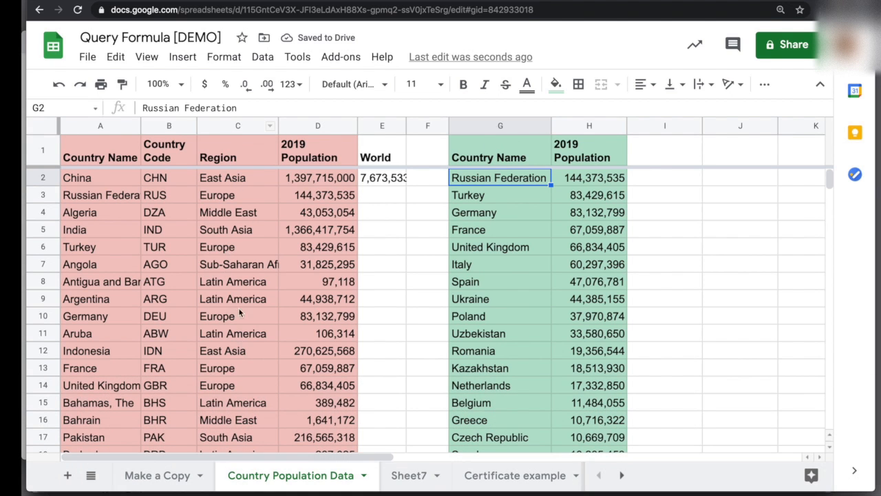
# Replace = 'Europe' with contains 'Asia' so the query returns Asian countries.
pyautogui.click(501, 149)
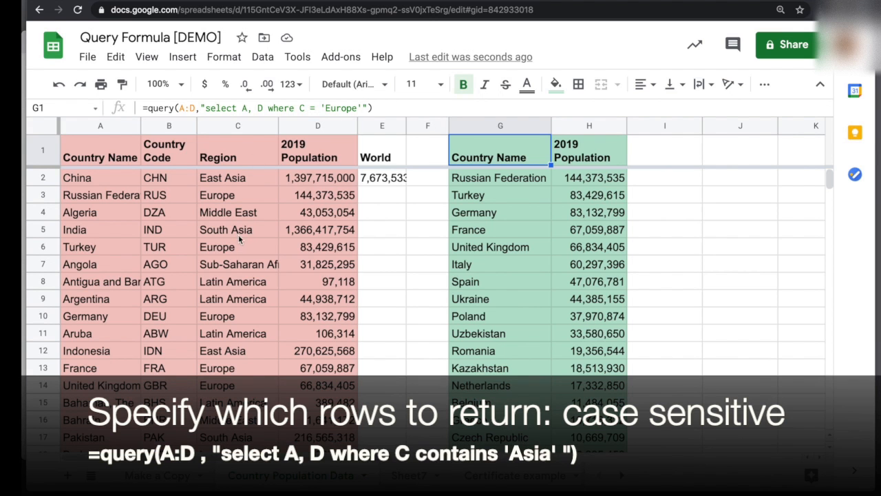
pyautogui.moveTo(239, 182)
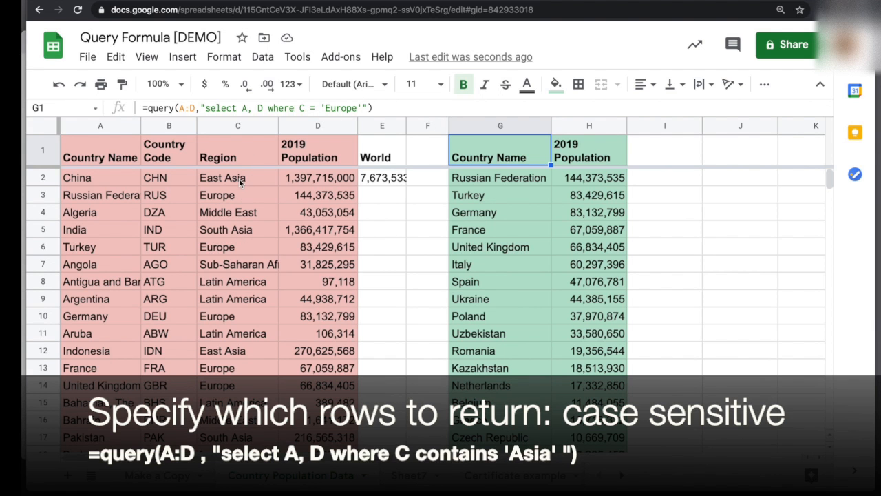
pyautogui.moveTo(240, 315)
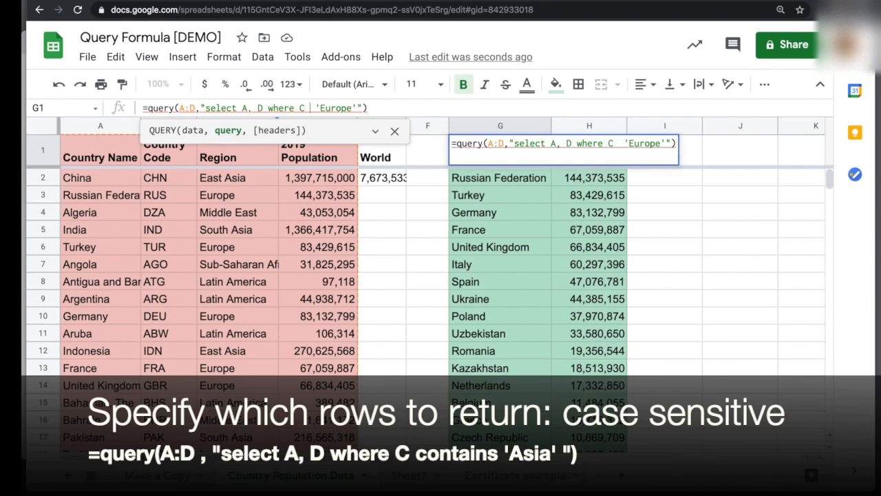
pyautogui.write('contains')
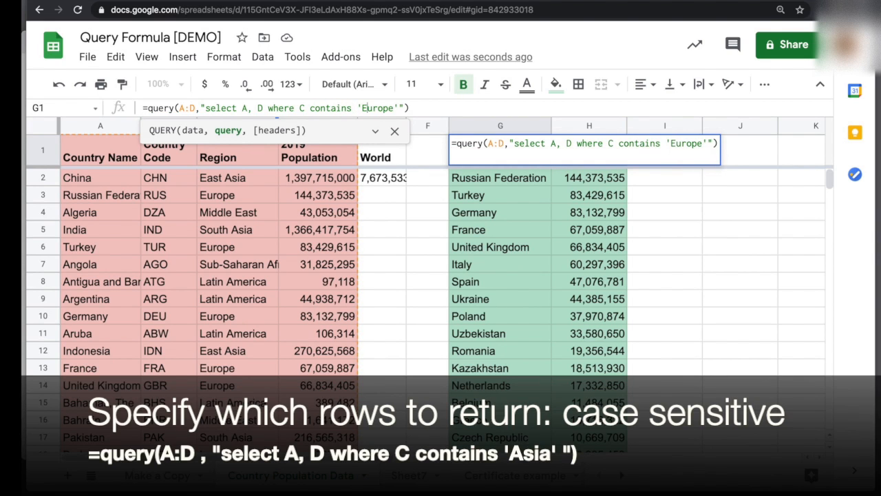
pyautogui.write('asi')
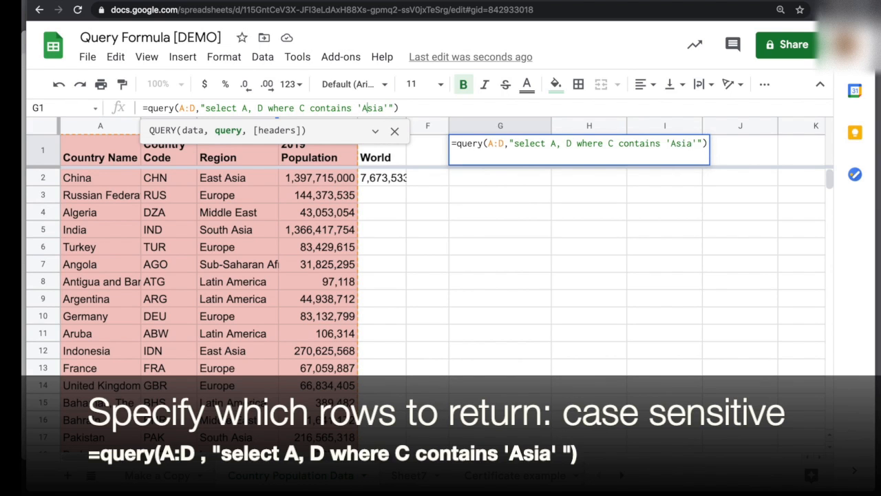
pyautogui.press('Enter')
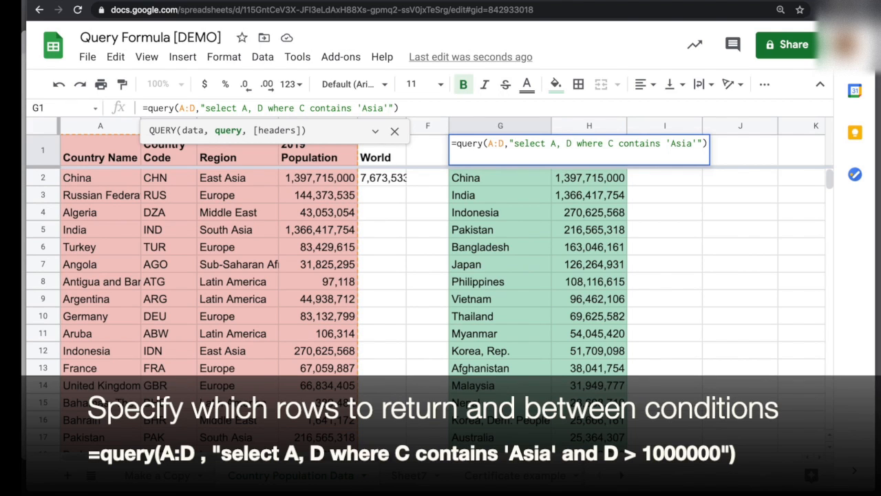
# Add and D > 1000000 limit 10 to return ten Asian countries over one million.
pyautogui.write('and D > 1')
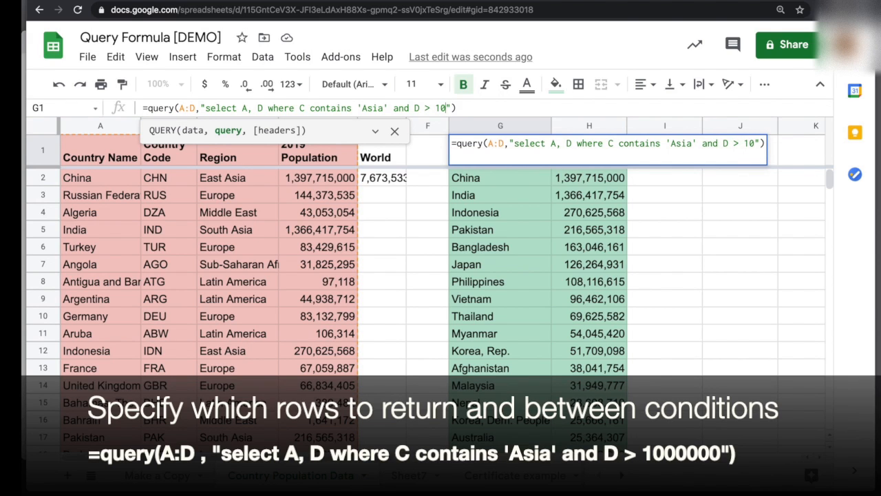
pyautogui.write('000000')
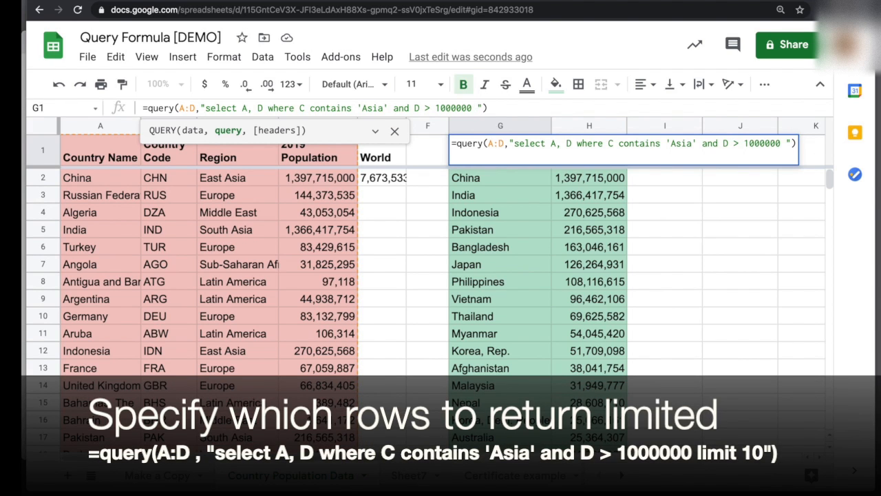
pyautogui.write('1')
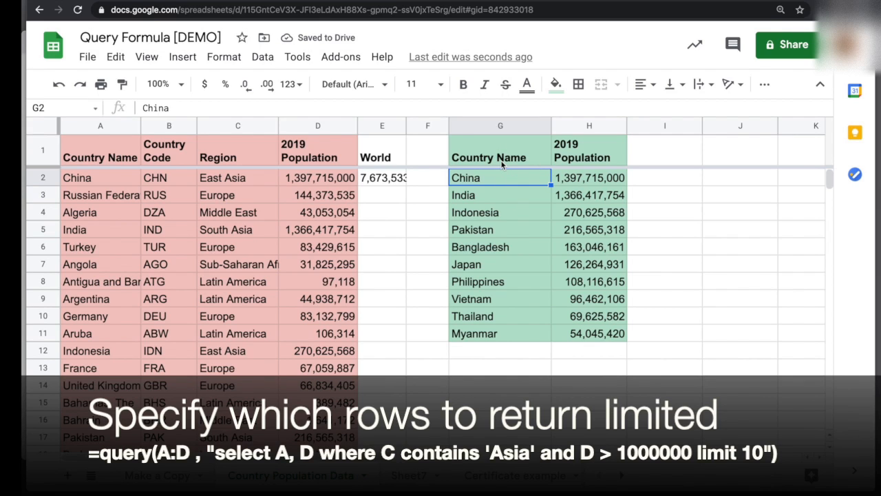
# Insert order by A asc before limit 10 to sort the ten results by country name.
pyautogui.click(500, 148)
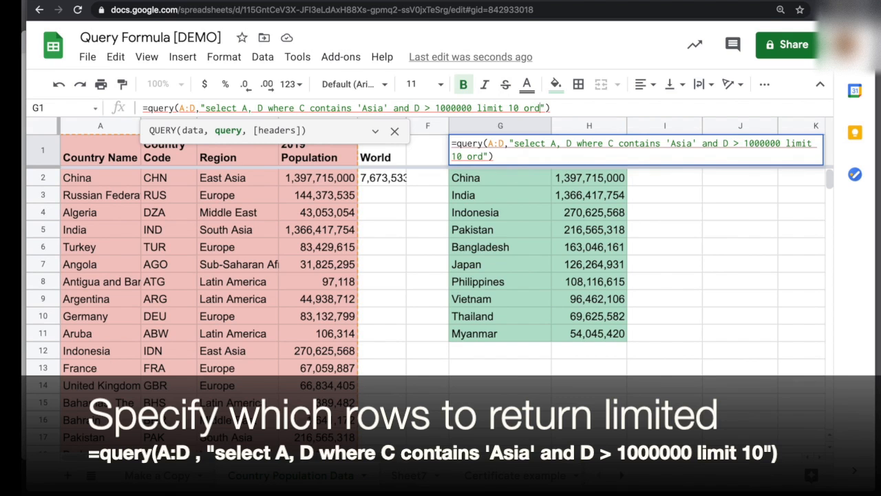
pyautogui.write('order by A asc')
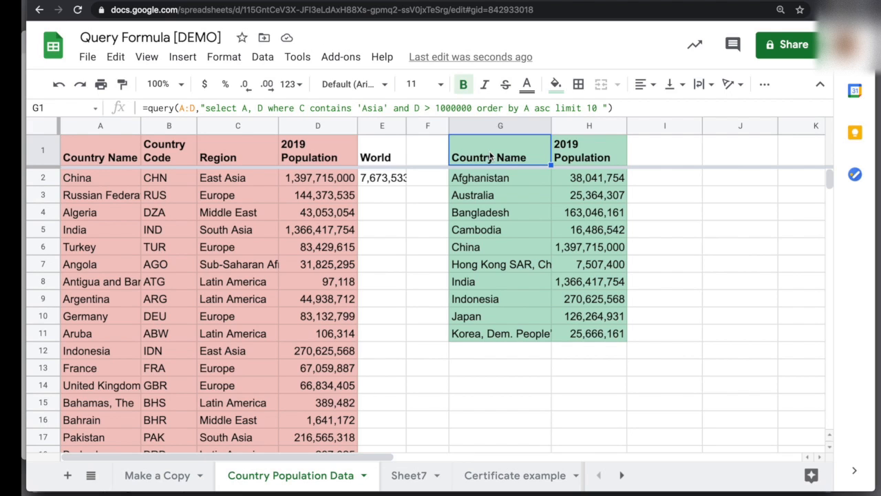
pyautogui.moveTo(488, 154)
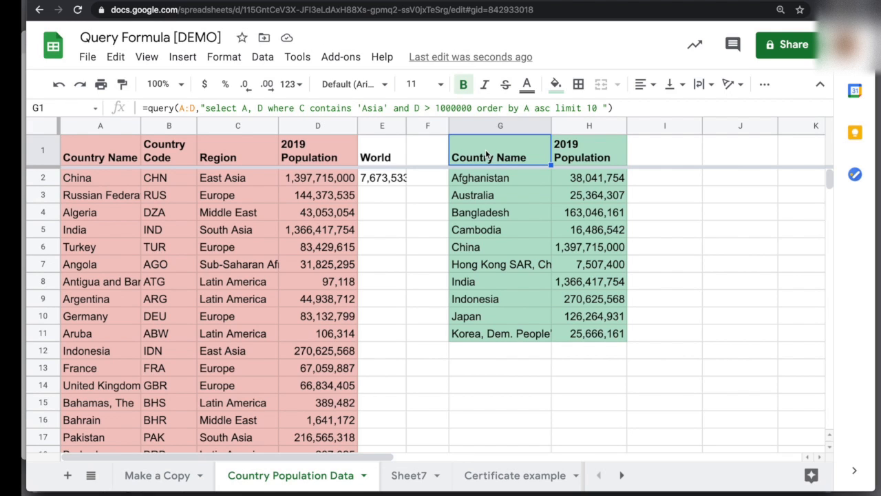
pyautogui.moveTo(517, 177)
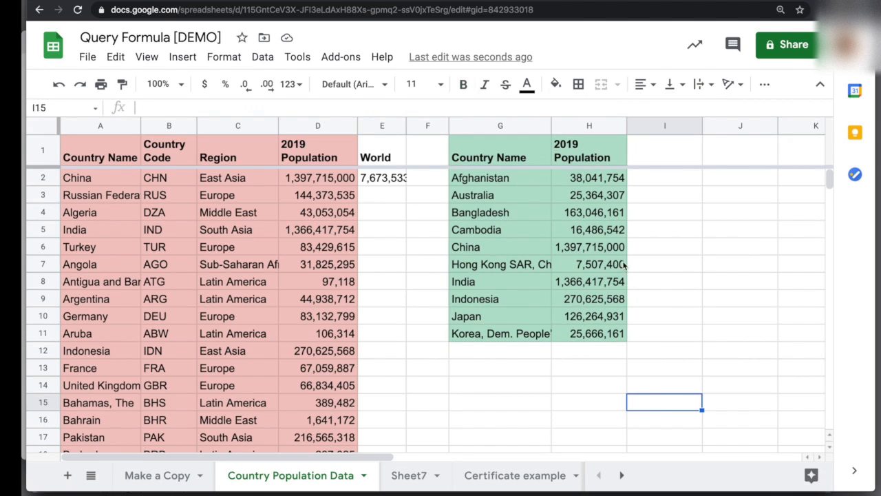
# Check the sum of H2:H11, then insert a 2019 Population pie chart from G1:H11.
pyautogui.moveTo(589, 176); pyautogui.dragTo(589, 333)
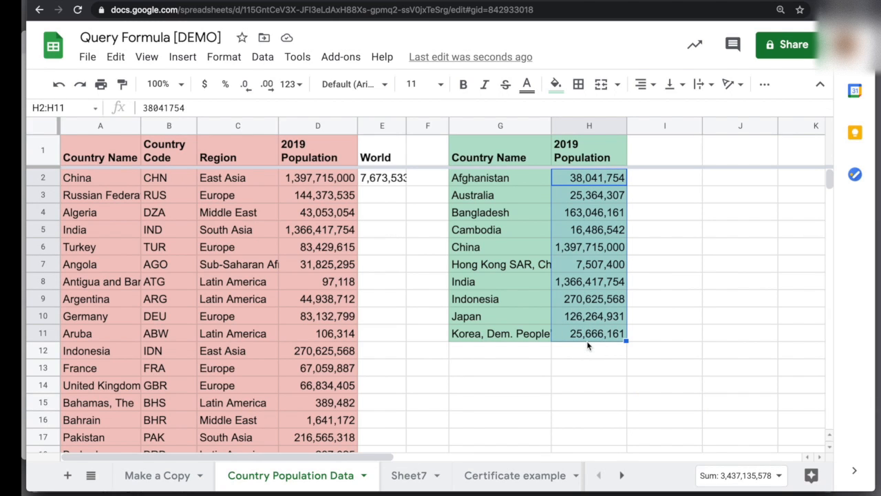
pyautogui.moveTo(742, 485)
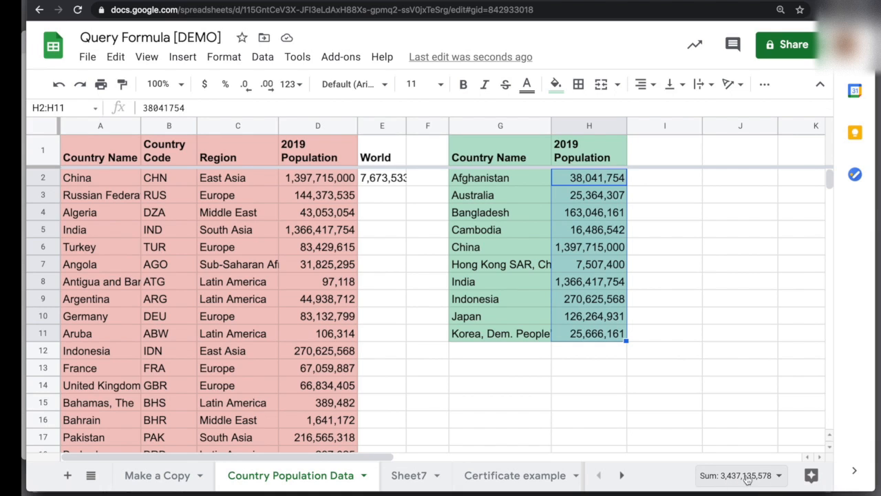
pyautogui.click(741, 475)
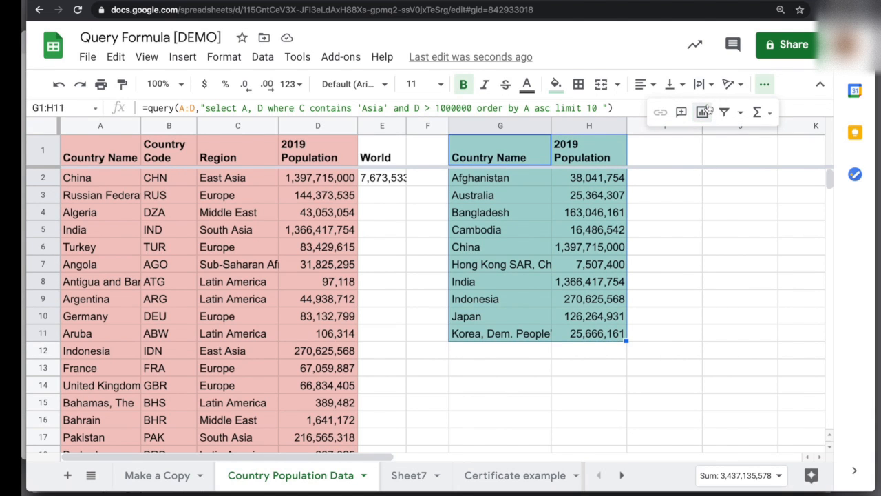
pyautogui.click(703, 112)
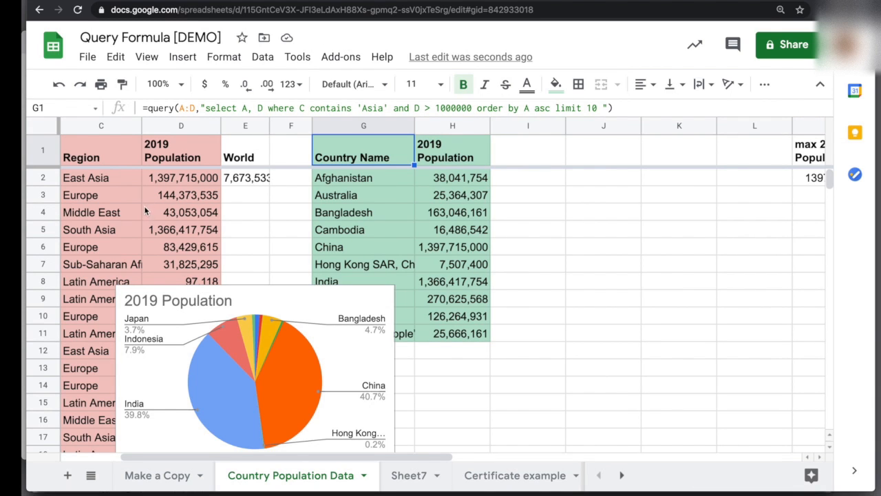
pyautogui.moveTo(421, 212)
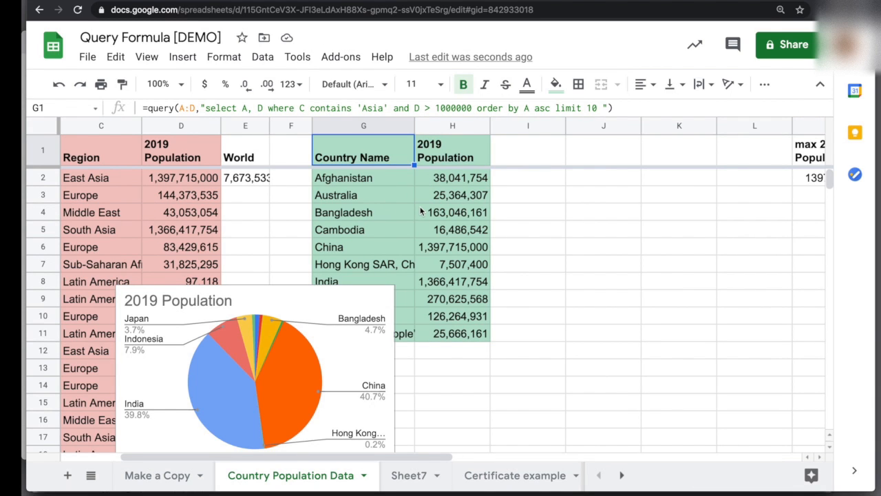
pyautogui.moveTo(357, 171)
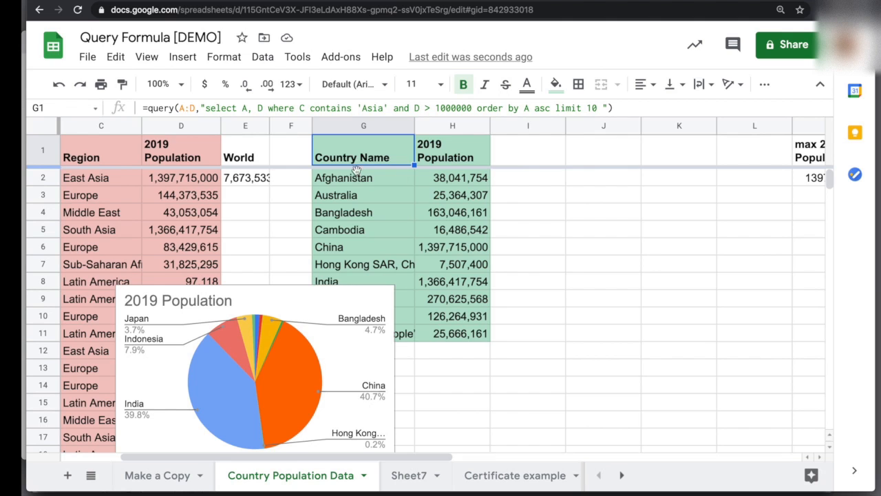
pyautogui.moveTo(281, 272)
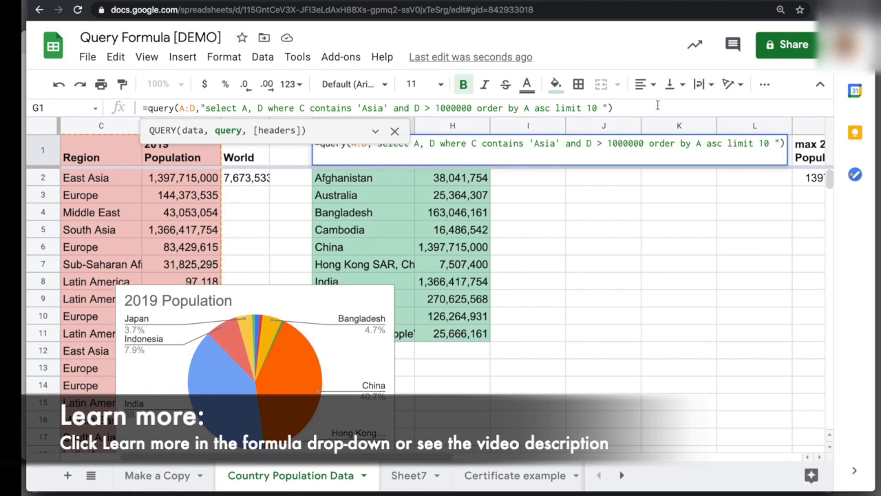
# Reach the Google Visualization API Query Language reference from the QUERY formula help.
pyautogui.click(374, 131)
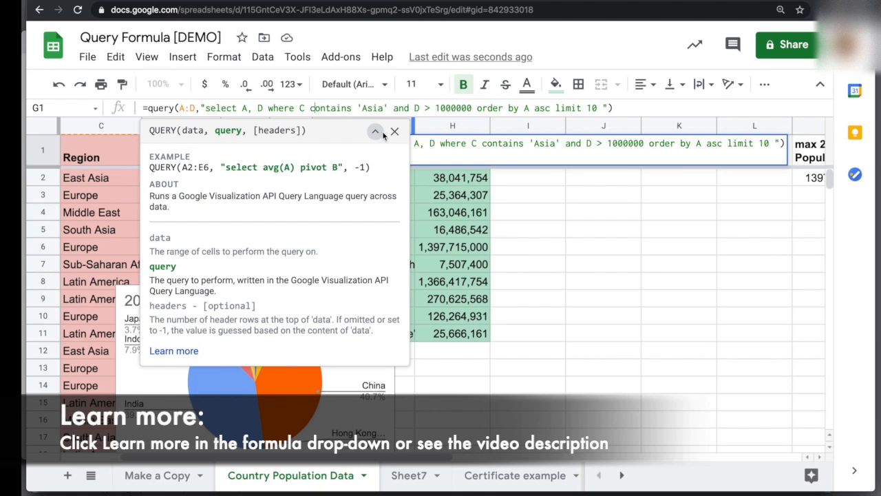
pyautogui.moveTo(185, 315)
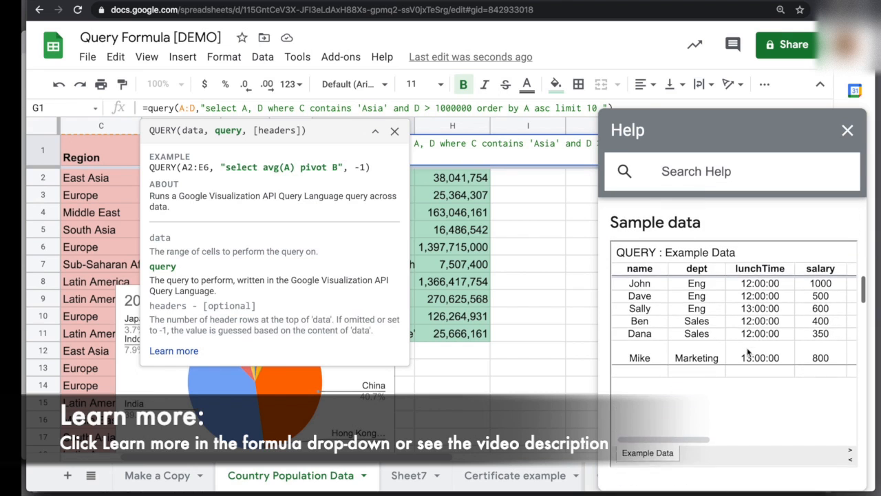
pyautogui.scroll(-3)
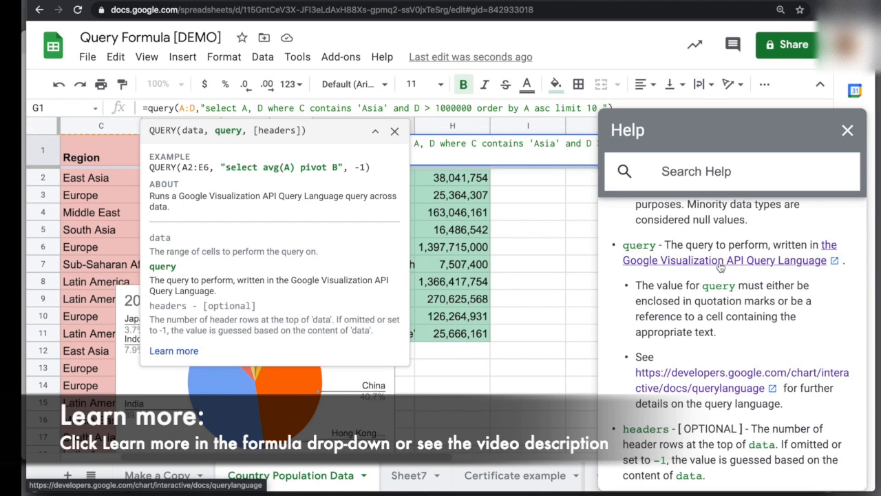
pyautogui.click(724, 259)
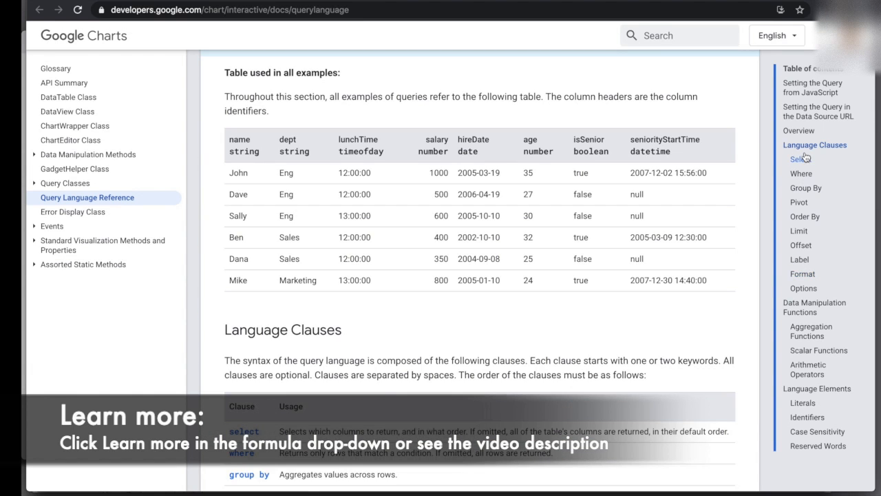
pyautogui.moveTo(804, 187)
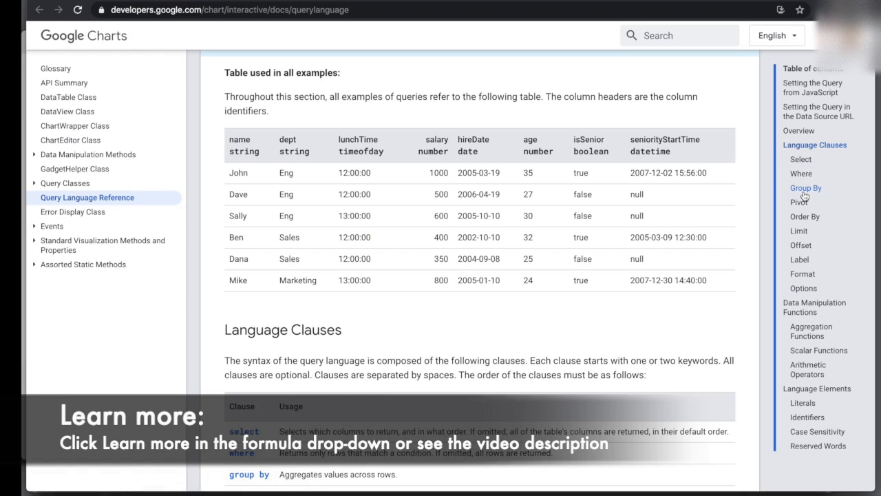